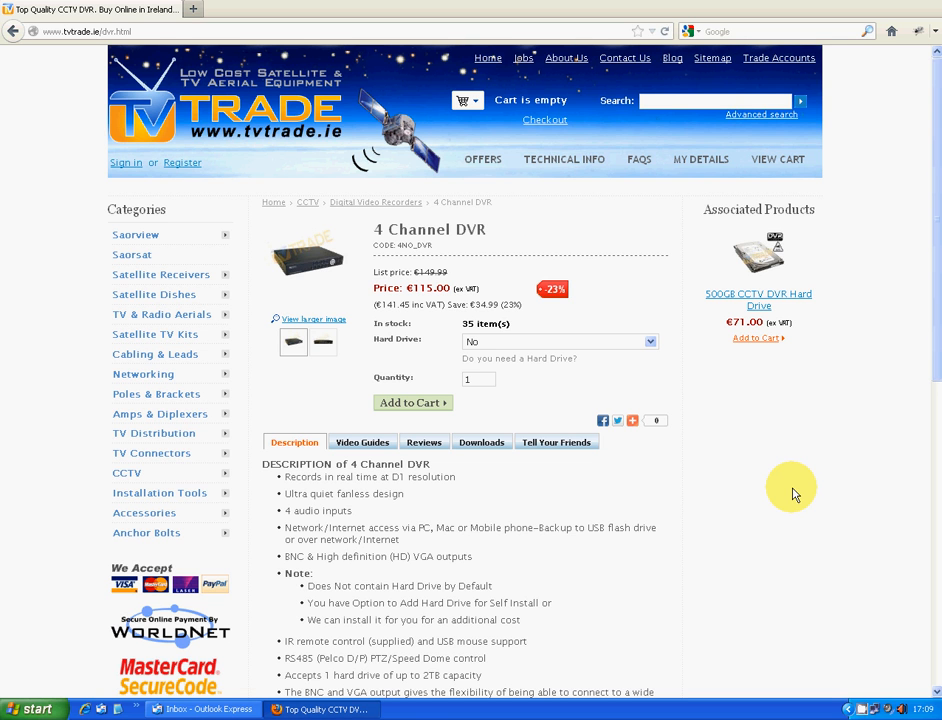
mouse_move(60, 708)
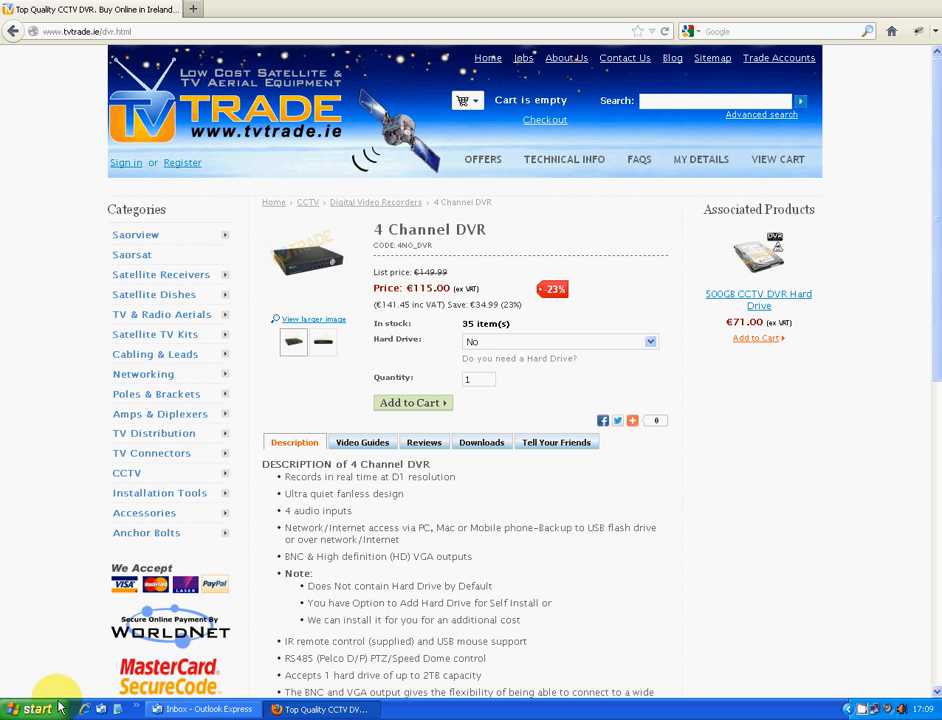
Step: Launch cmd from the Start menu's Run box over the Firefox product page
click(35, 708)
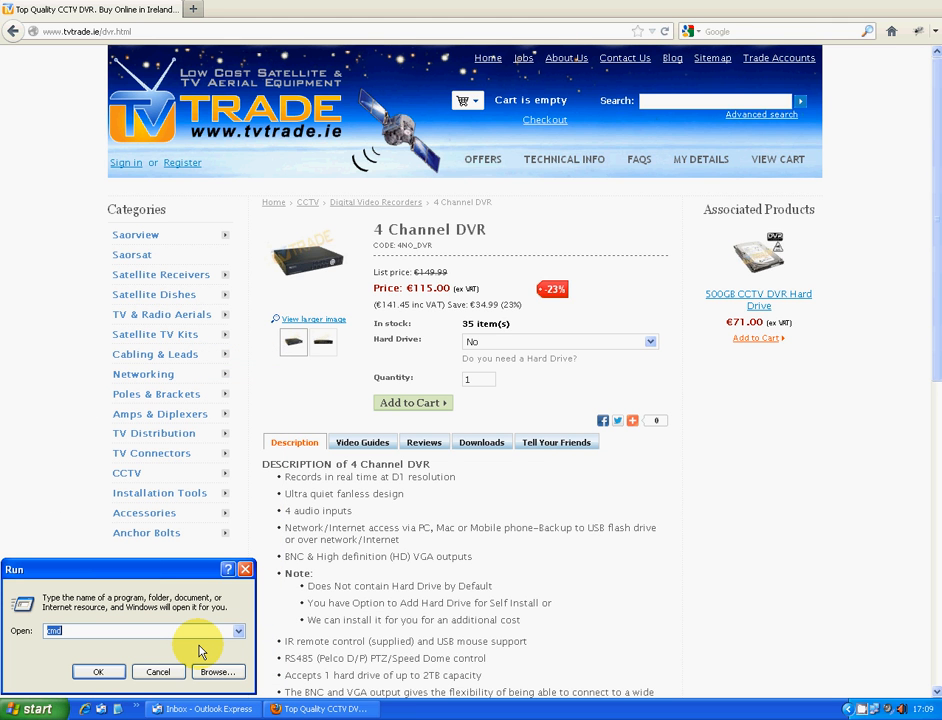
text(cmd)
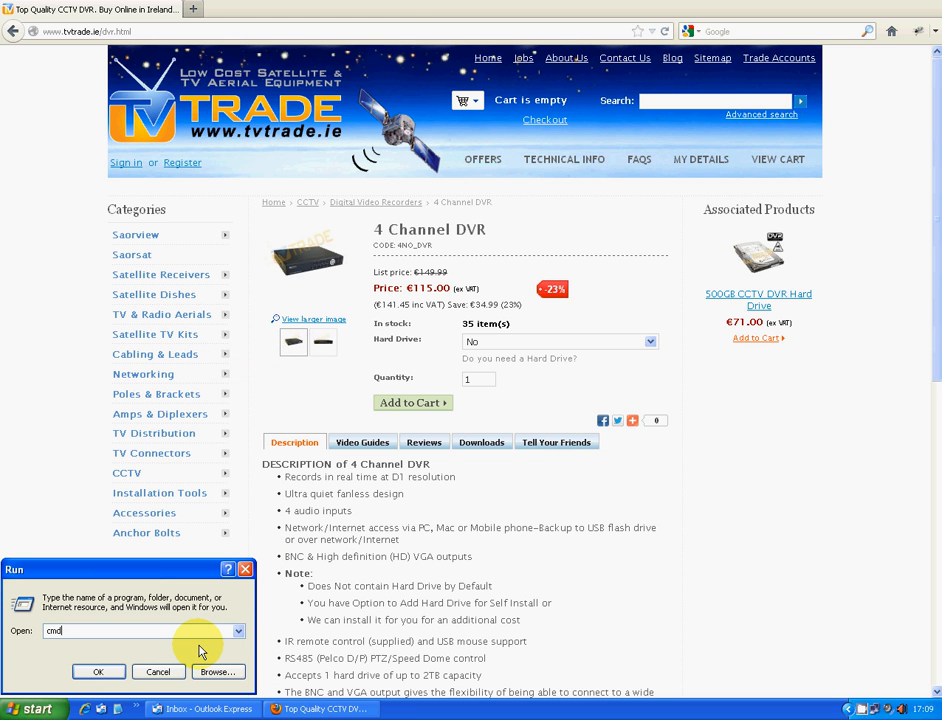
click(98, 671)
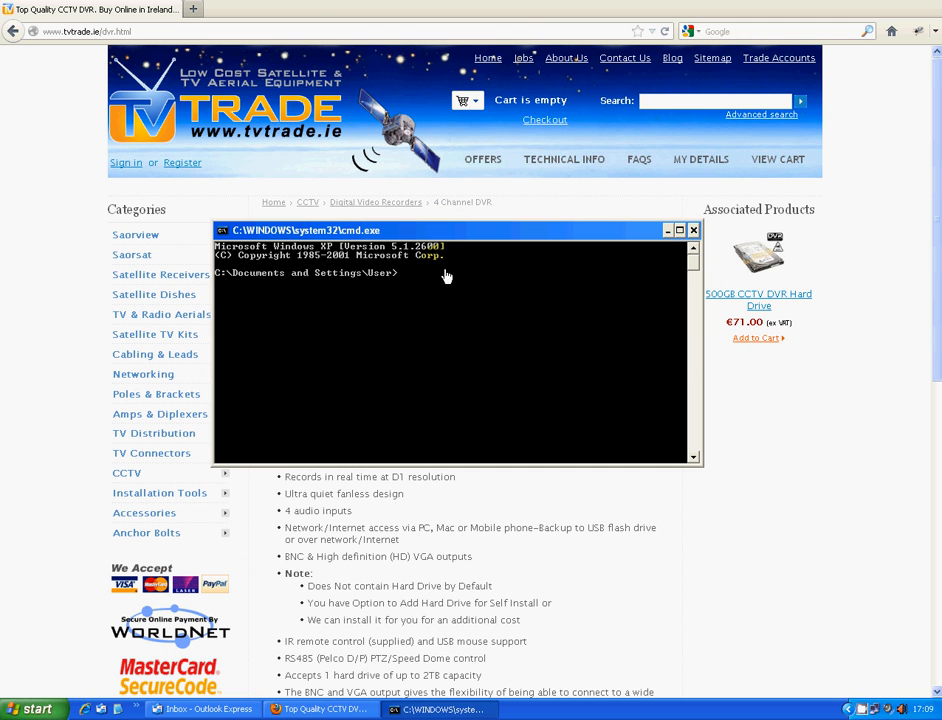
mouse_move(456, 318)
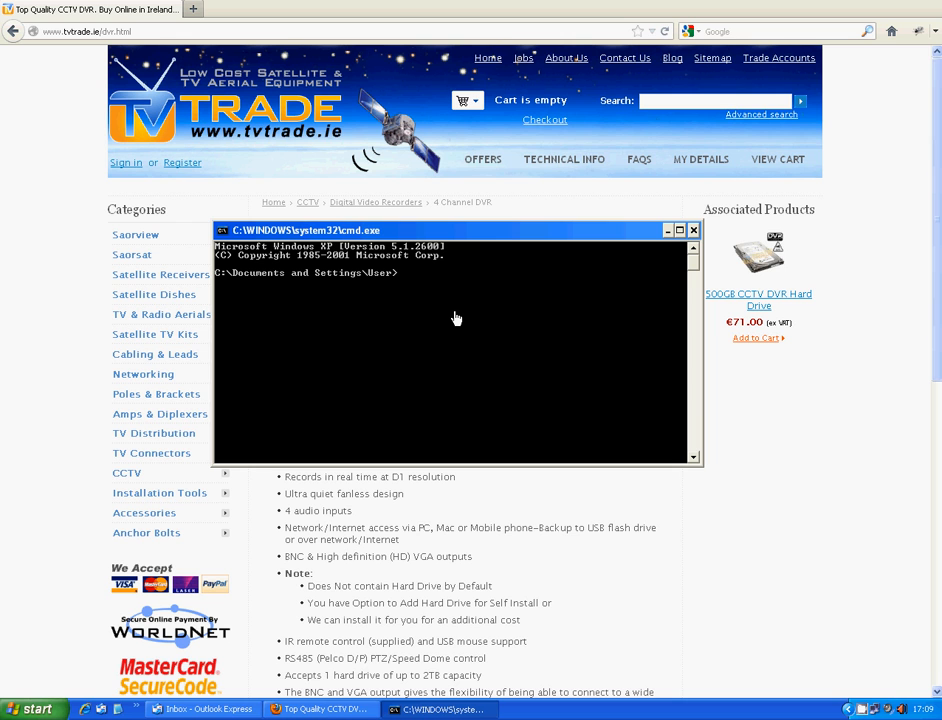
Step: Run ipconfig to show IP 192.168.1.11, mask 255.255.255.0, gateway 192.168.1.1
text(ipconfig)
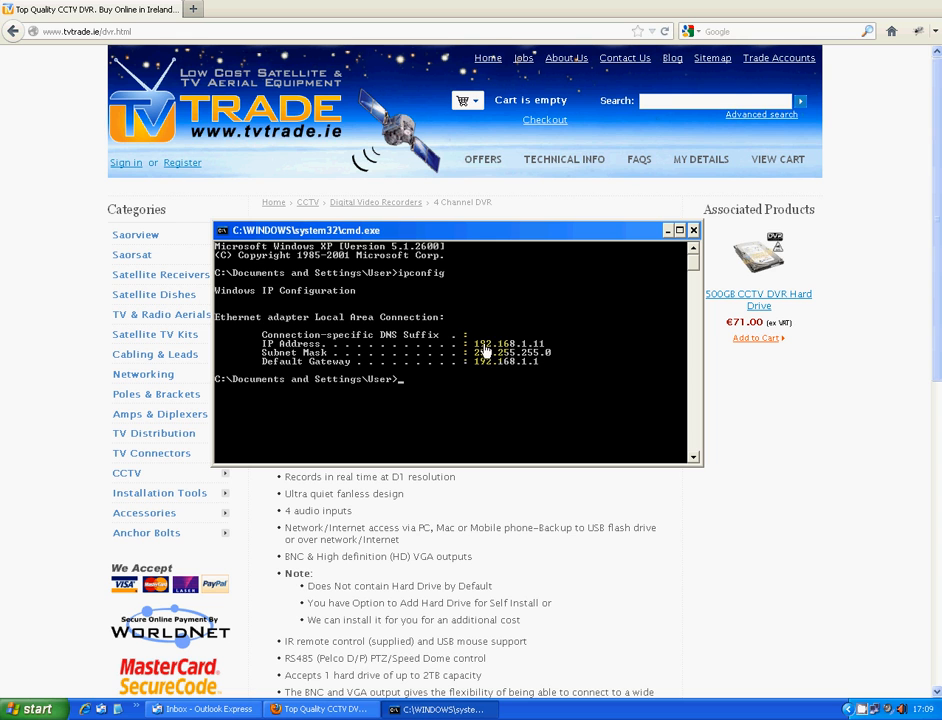
mouse_move(525, 352)
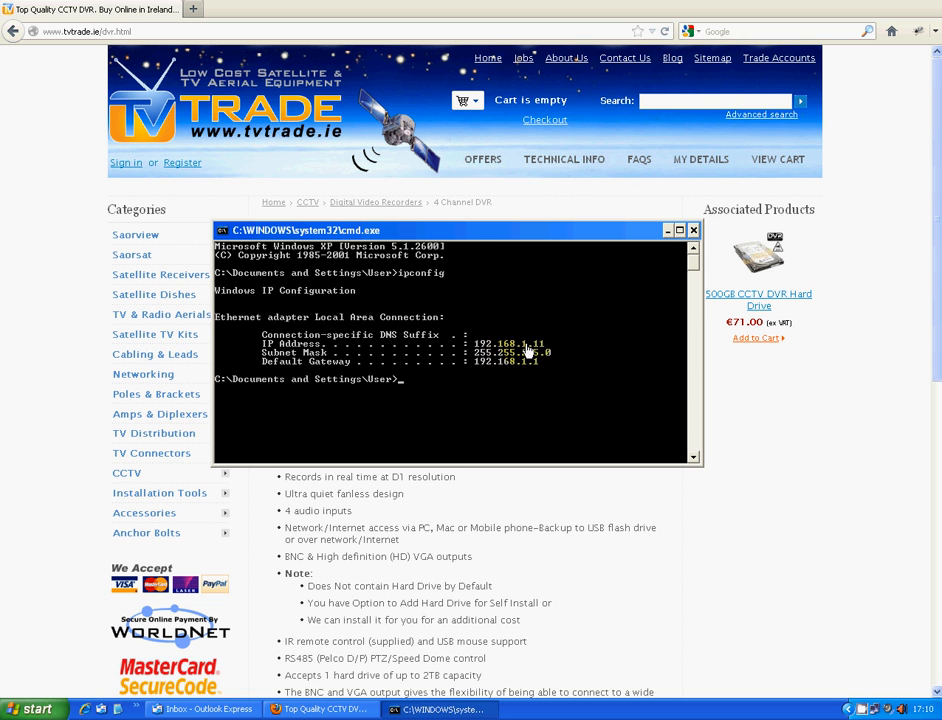
mouse_move(535, 348)
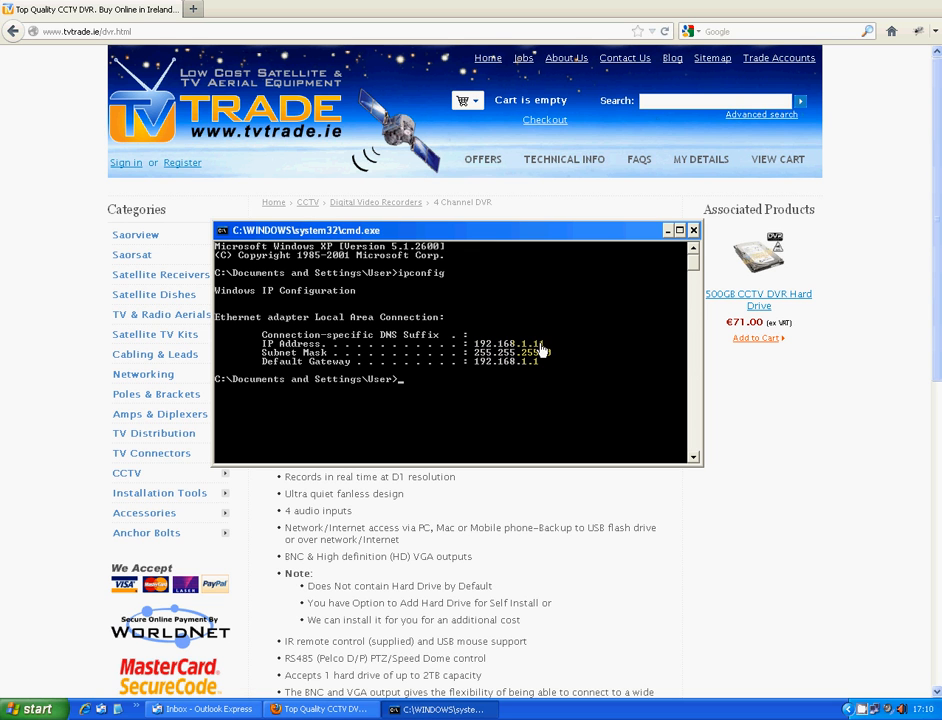
mouse_move(540, 350)
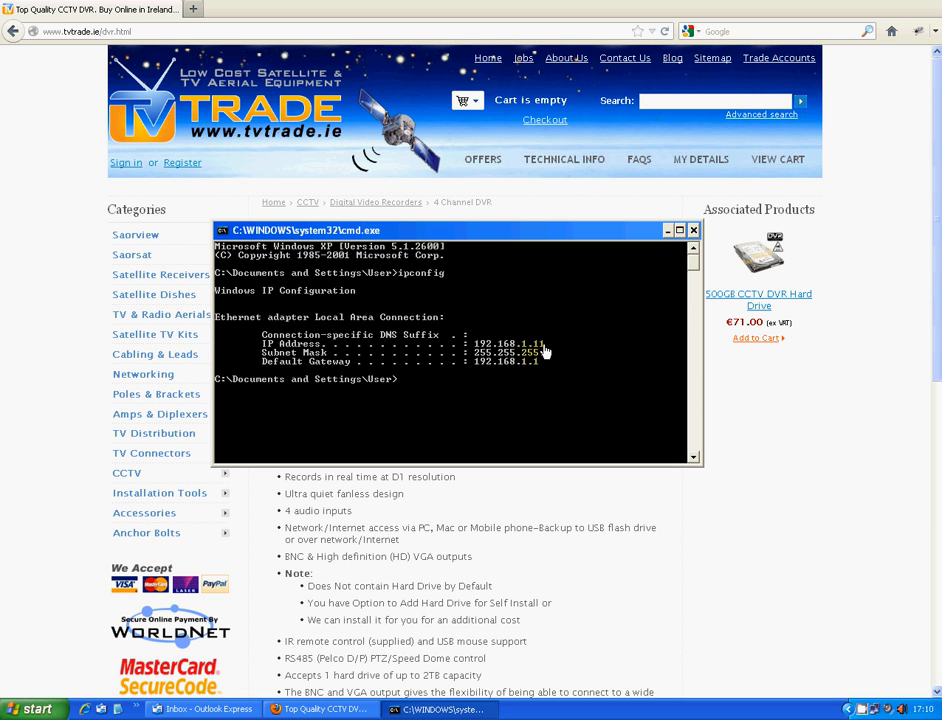
mouse_move(543, 351)
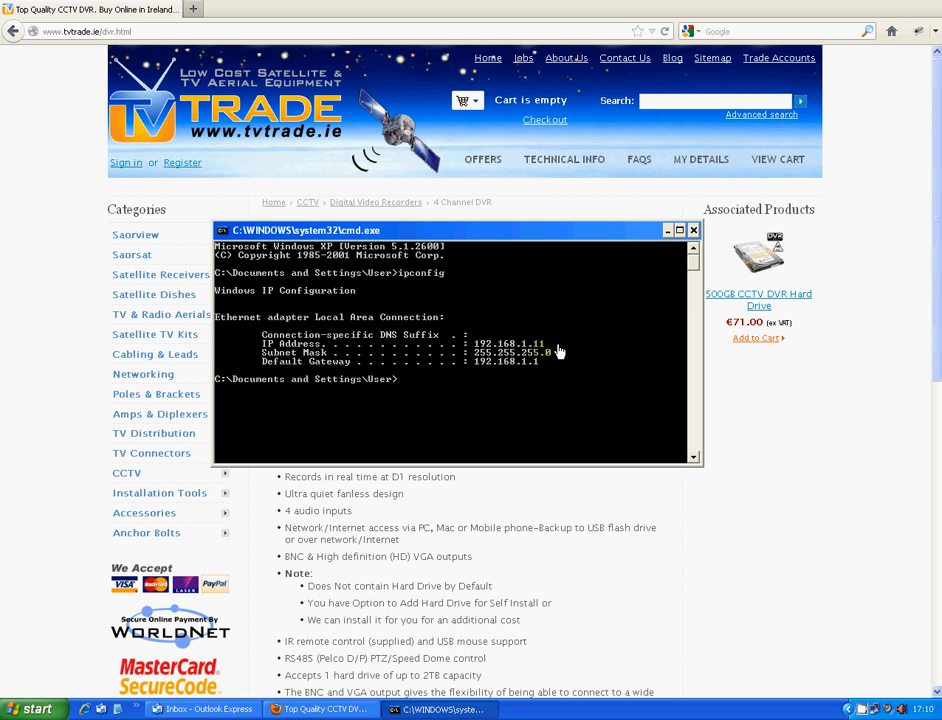
mouse_move(558, 352)
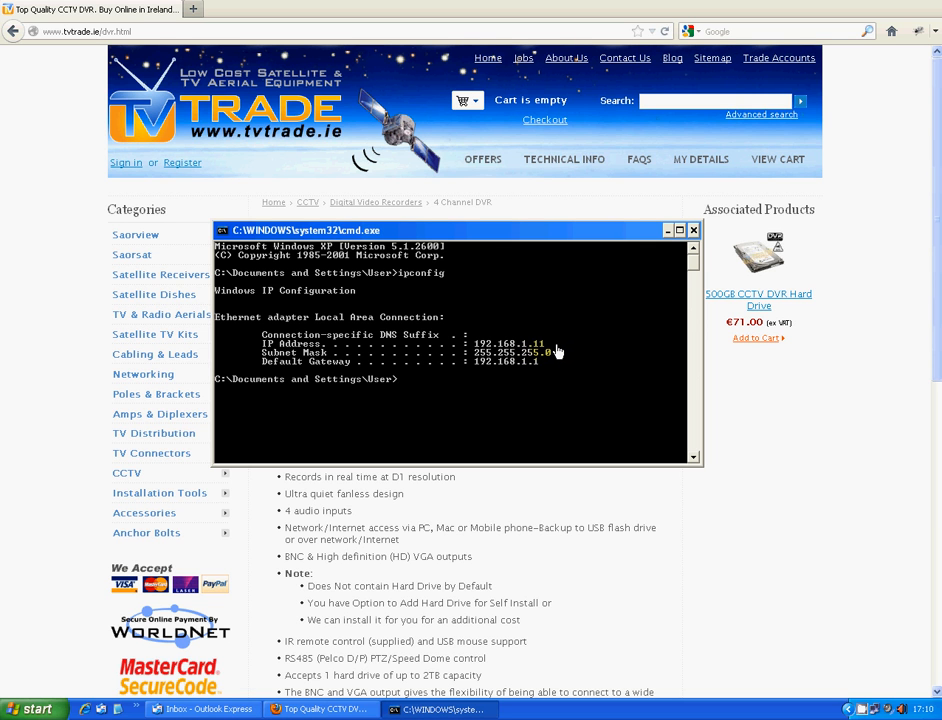
mouse_move(555, 286)
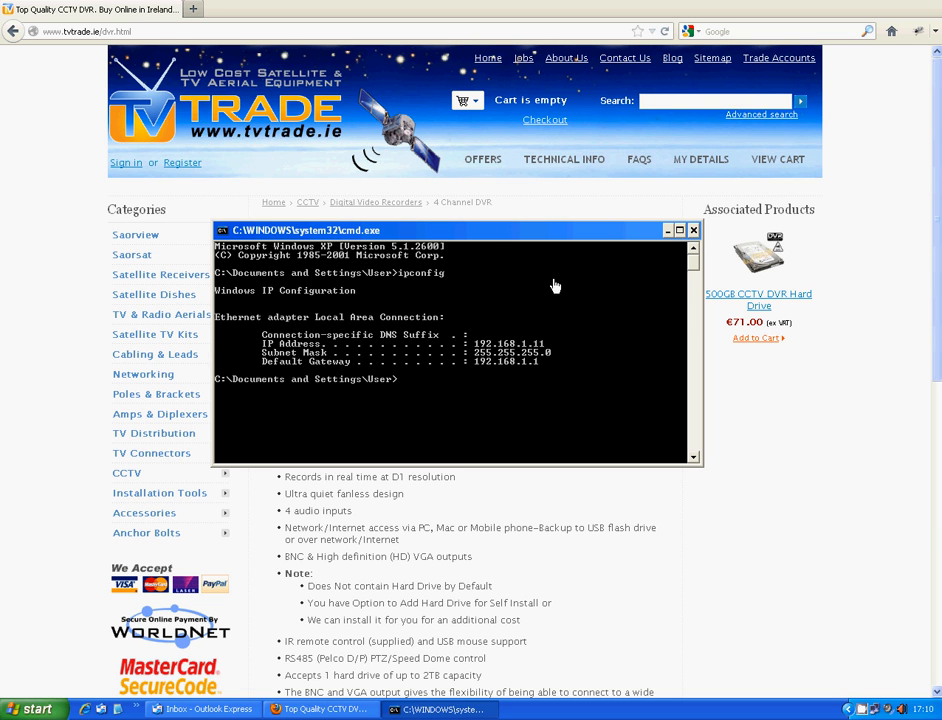
text(exit)
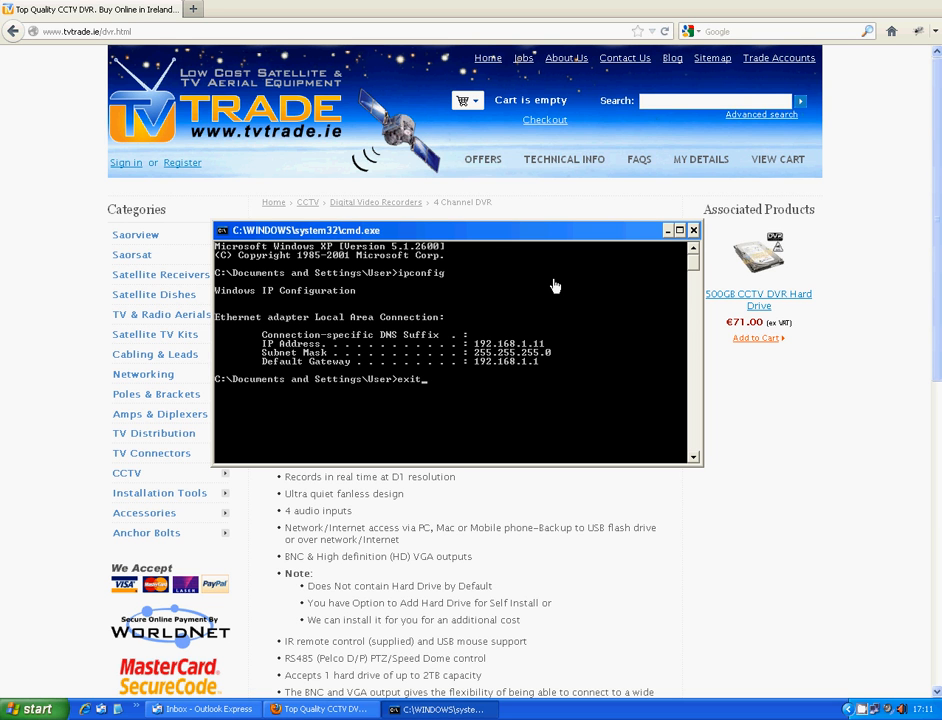